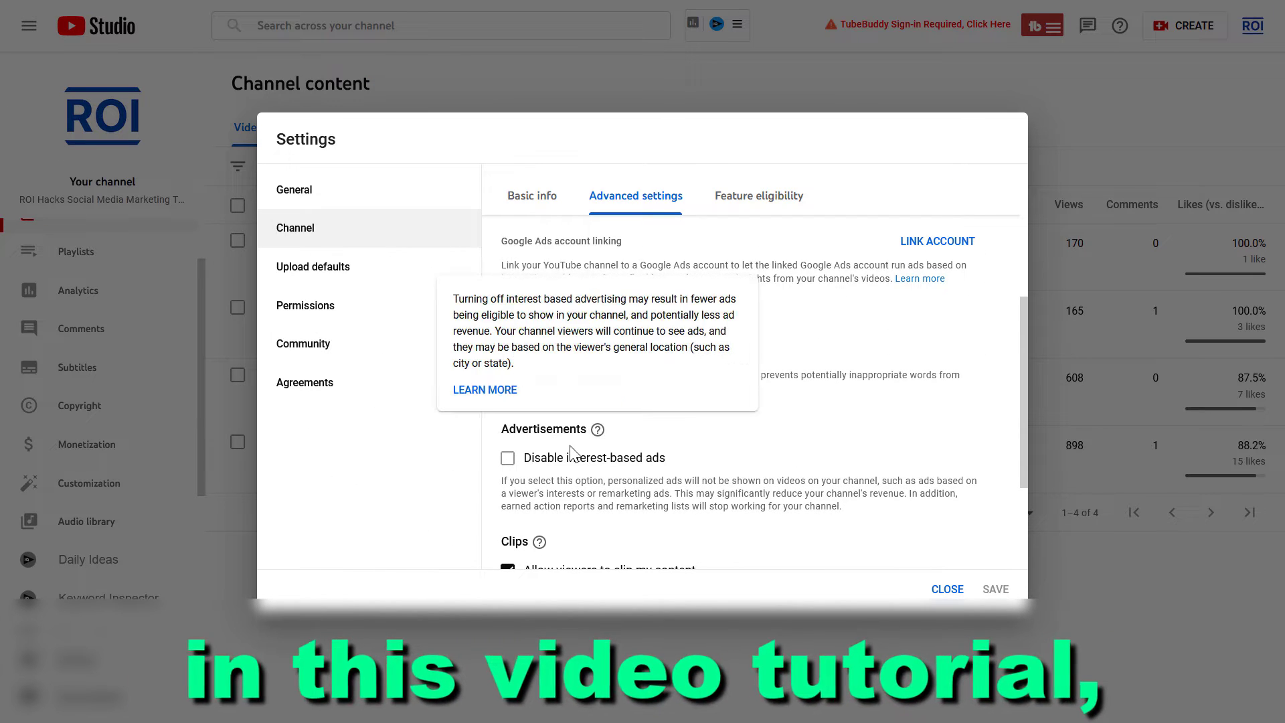
Step: Scroll and click around the YouTube Studio page before heading to settings
{"action": "scroll", "scroll_direction": "down", "scroll_amount": 3}
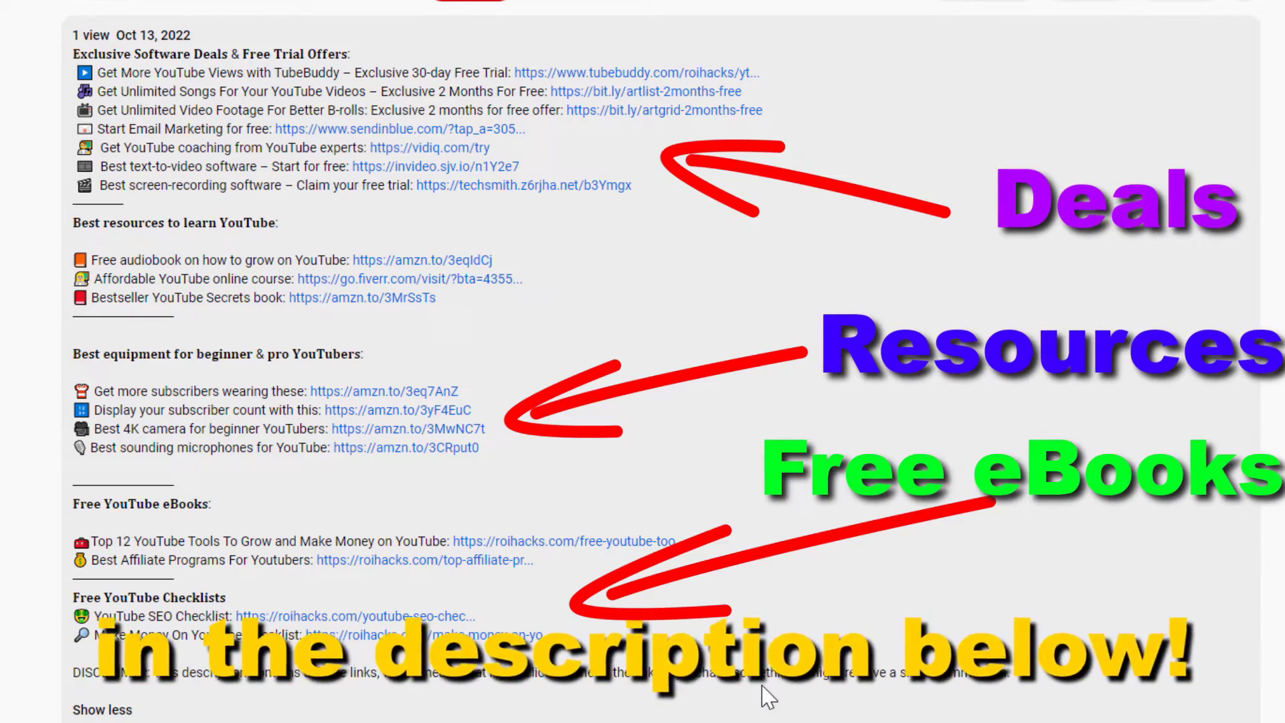
{"action": "left_click", "coordinate": [563, 541]}
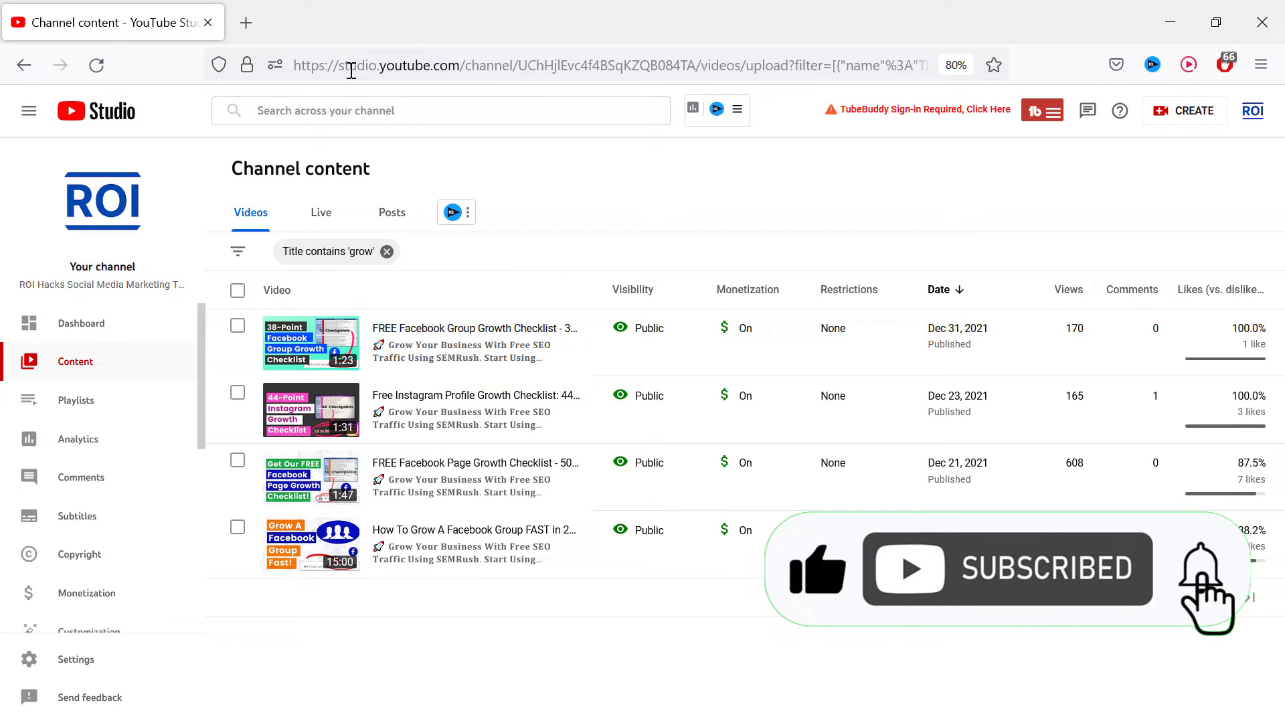
{"action": "scroll", "scroll_direction": "up", "scroll_amount": 3}
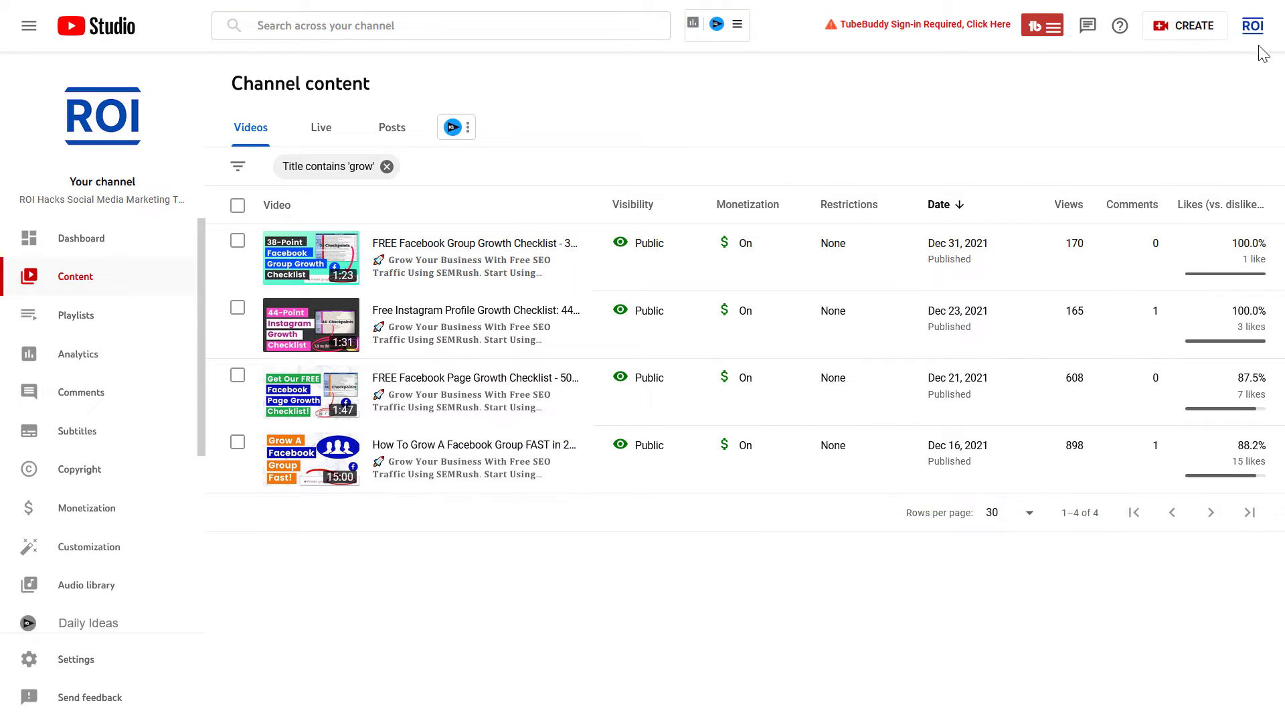
{"action": "mouse_move", "coordinate": [92, 280]}
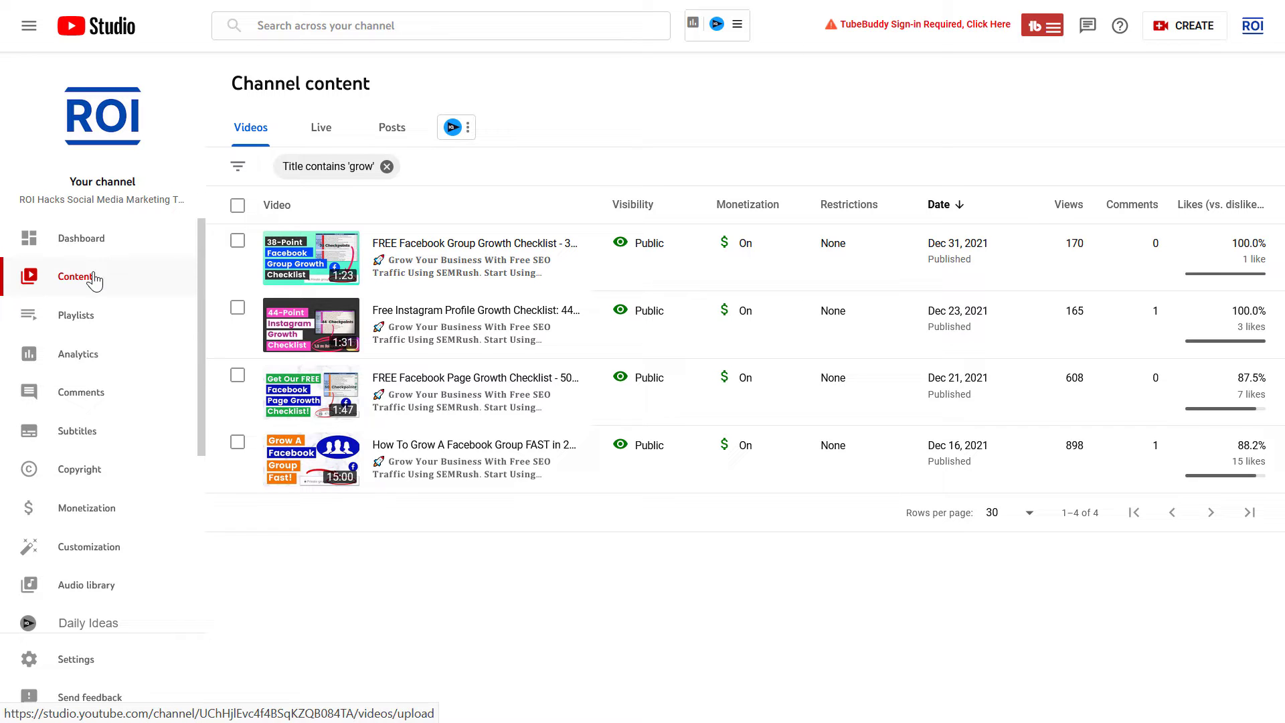
{"action": "scroll", "scroll_direction": "down", "scroll_amount": 3}
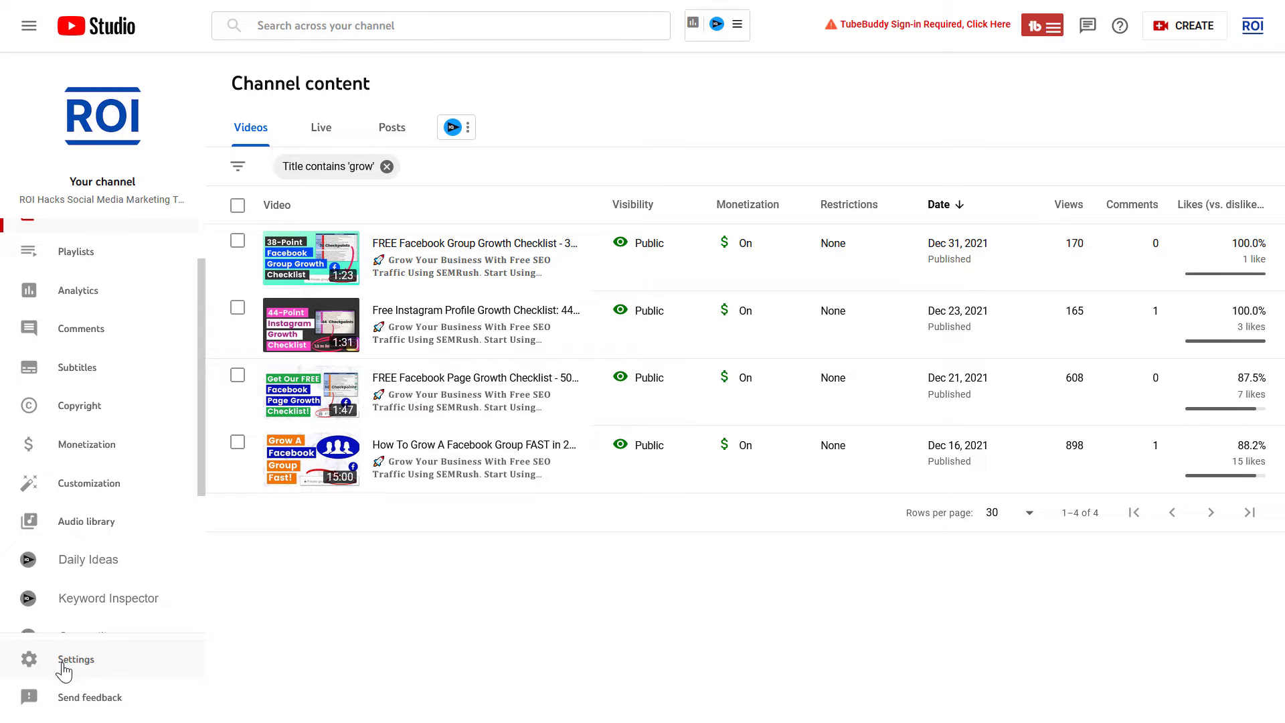
Step: Open Studio Settings, go to Channel, and show the Advanced settings tab
{"action": "left_click", "coordinate": [74, 659]}
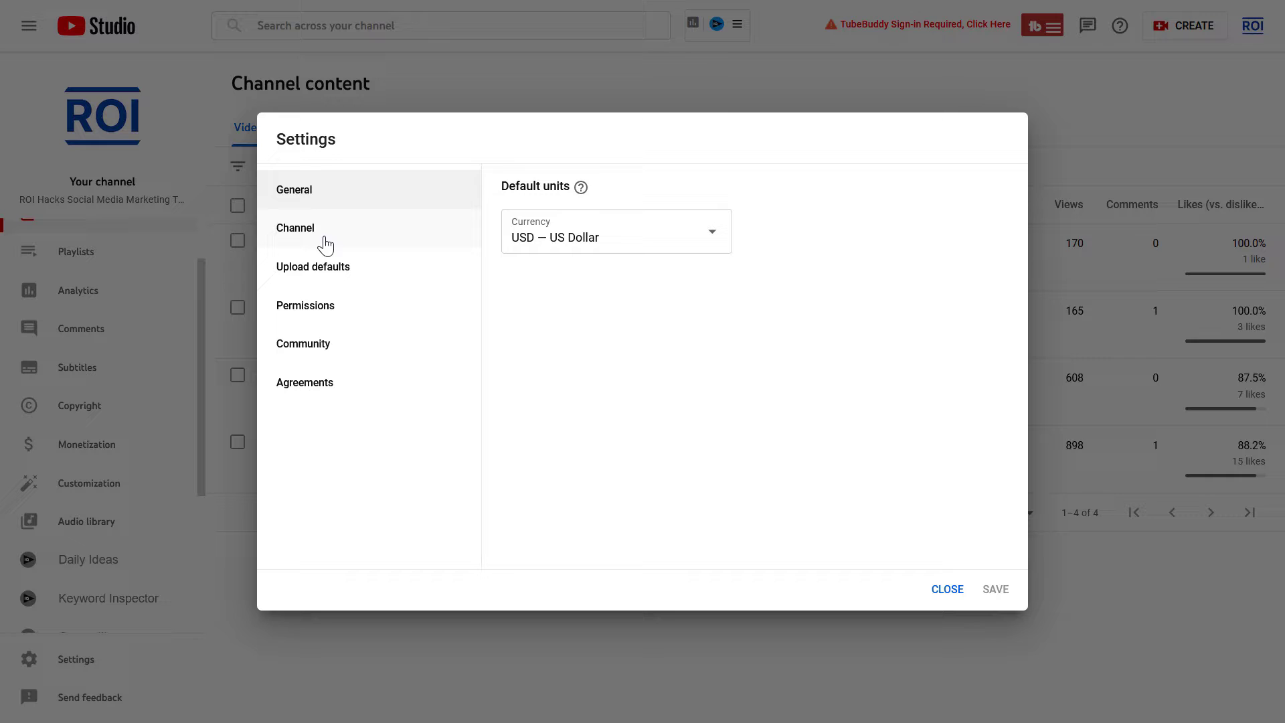
{"action": "left_click", "coordinate": [295, 227]}
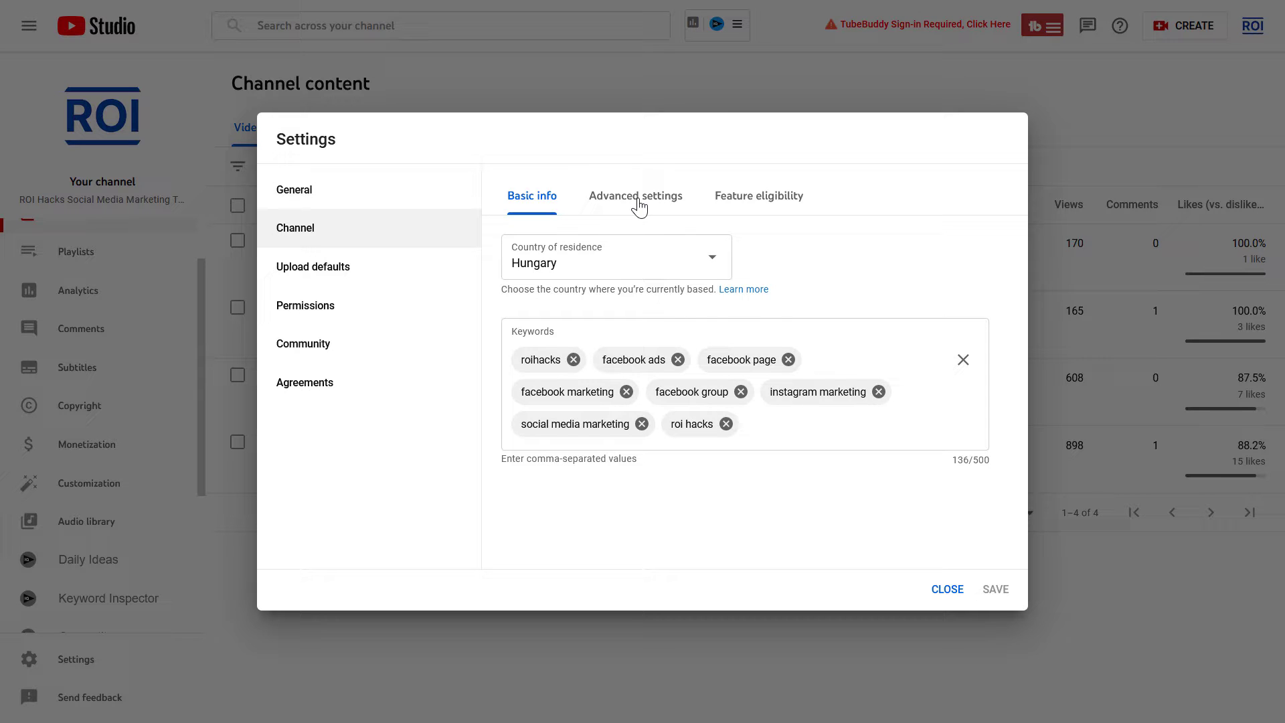
{"action": "left_click", "coordinate": [635, 195]}
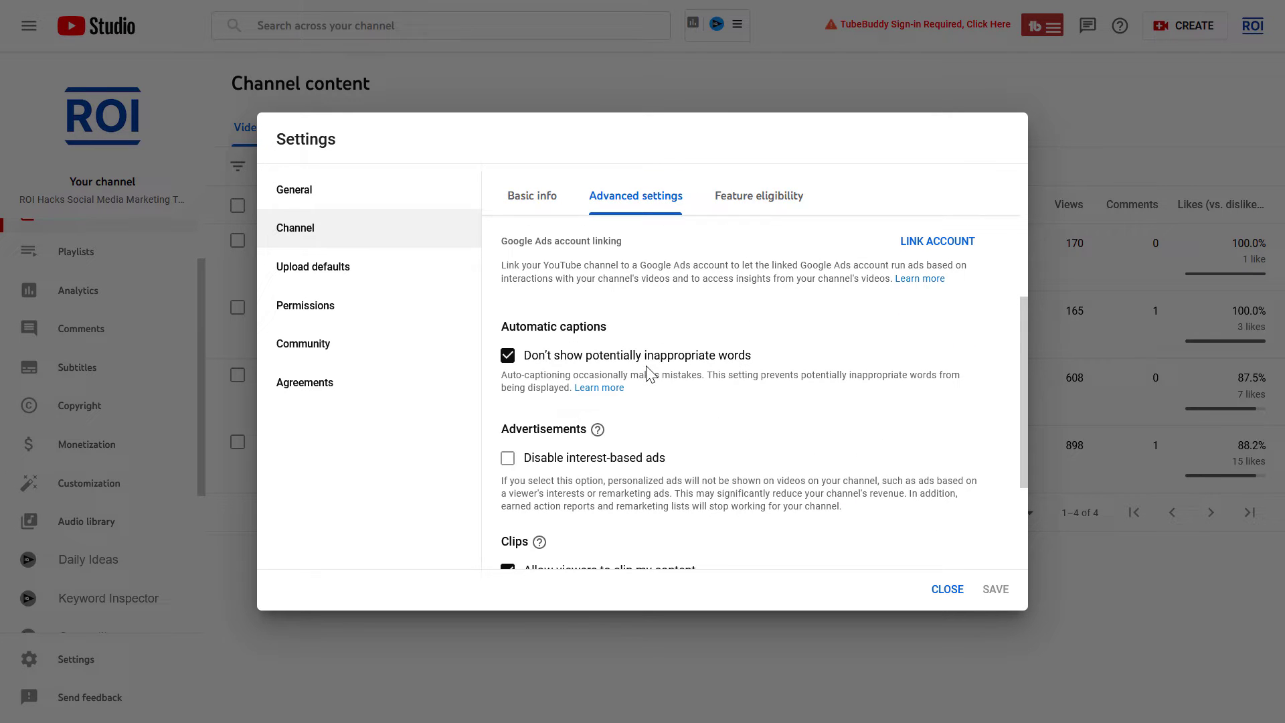
{"action": "mouse_move", "coordinate": [554, 432]}
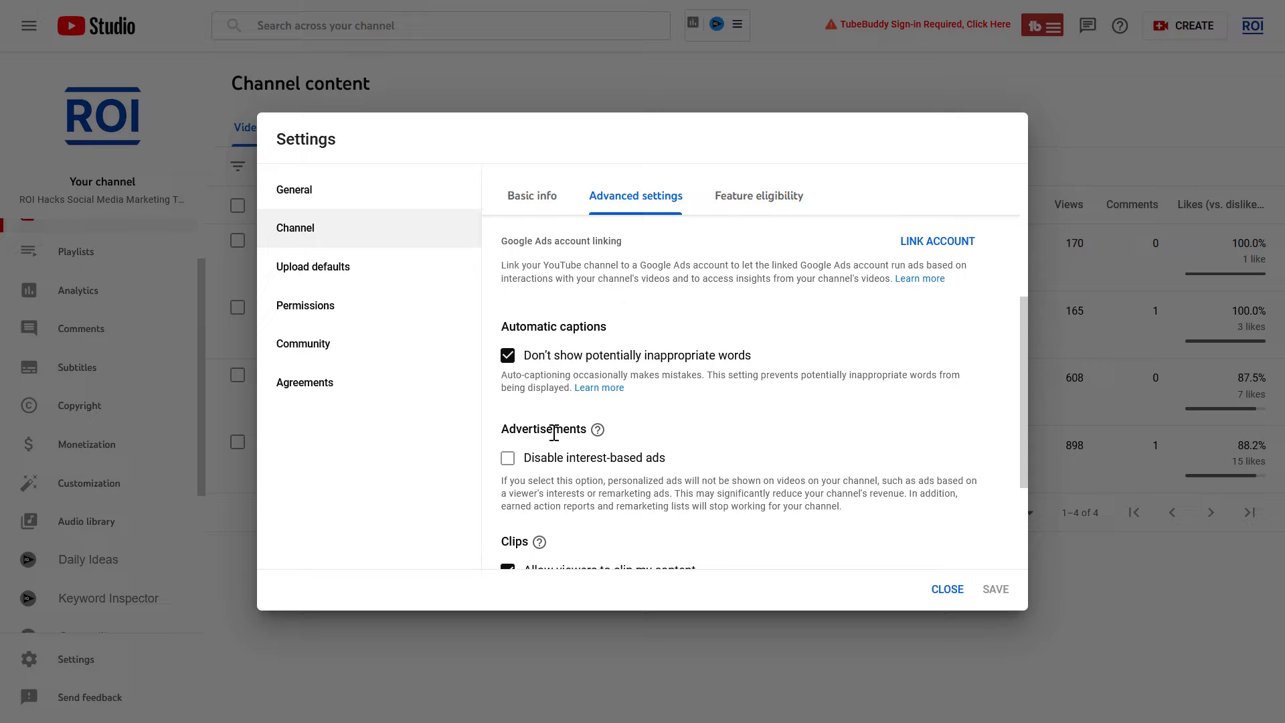
{"action": "scroll", "scroll_direction": "down", "scroll_amount": 3}
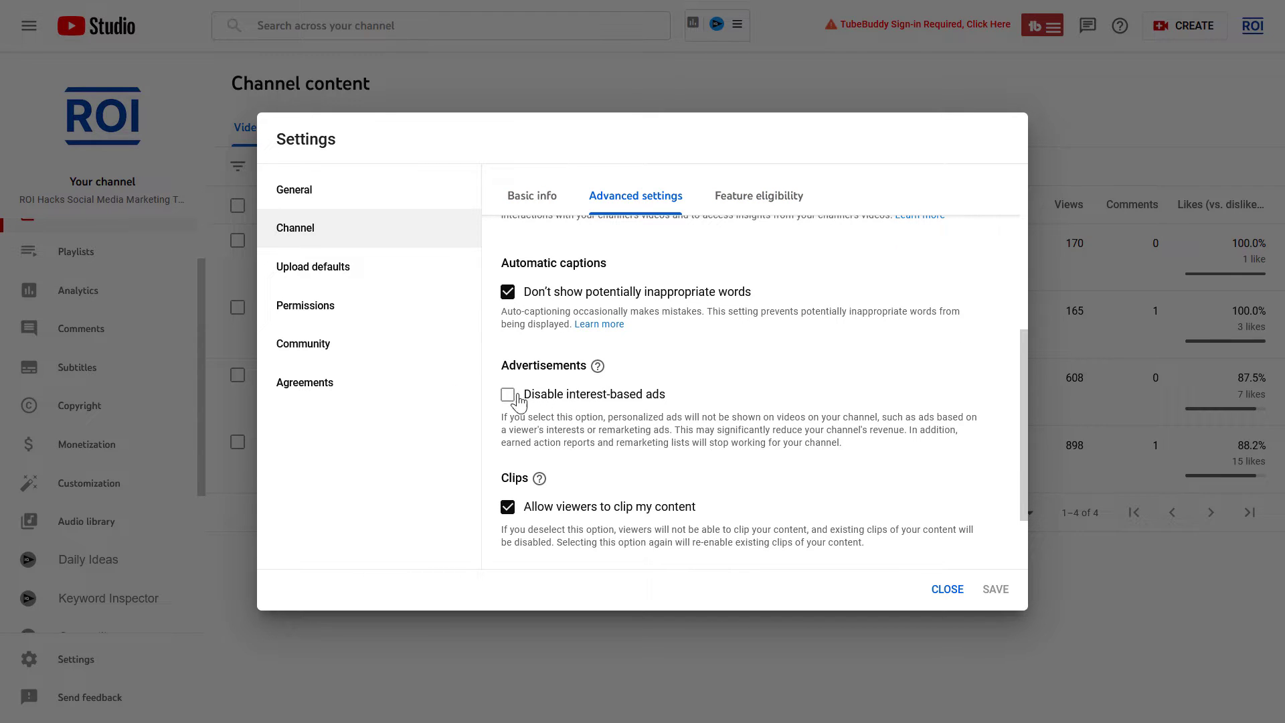
{"action": "mouse_move", "coordinate": [652, 401]}
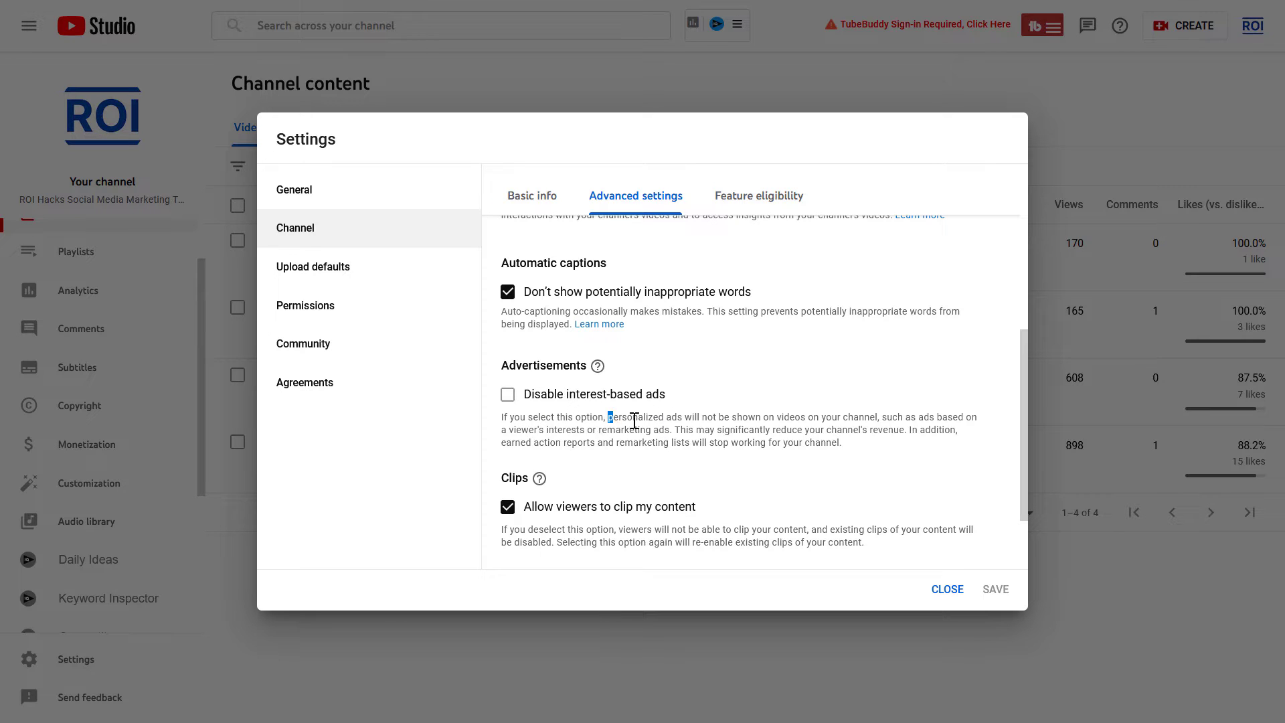
{"action": "double_click", "coordinate": [642, 417]}
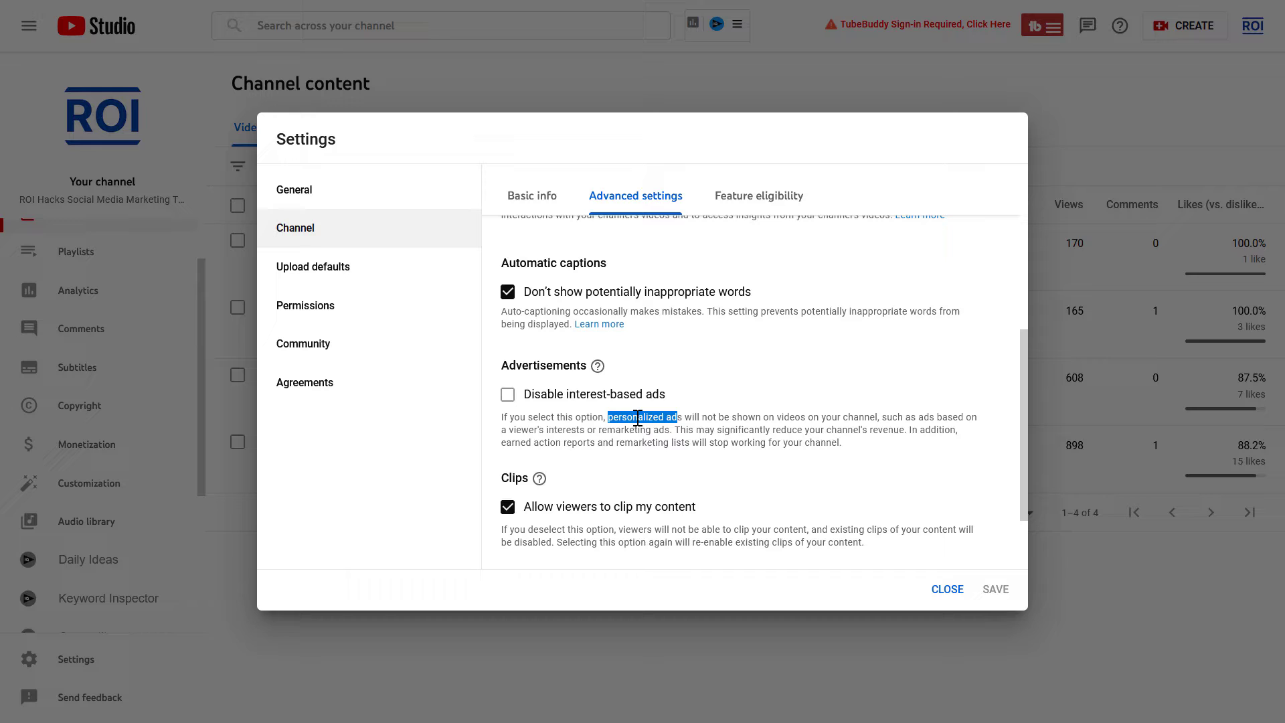
{"action": "mouse_move", "coordinate": [521, 408]}
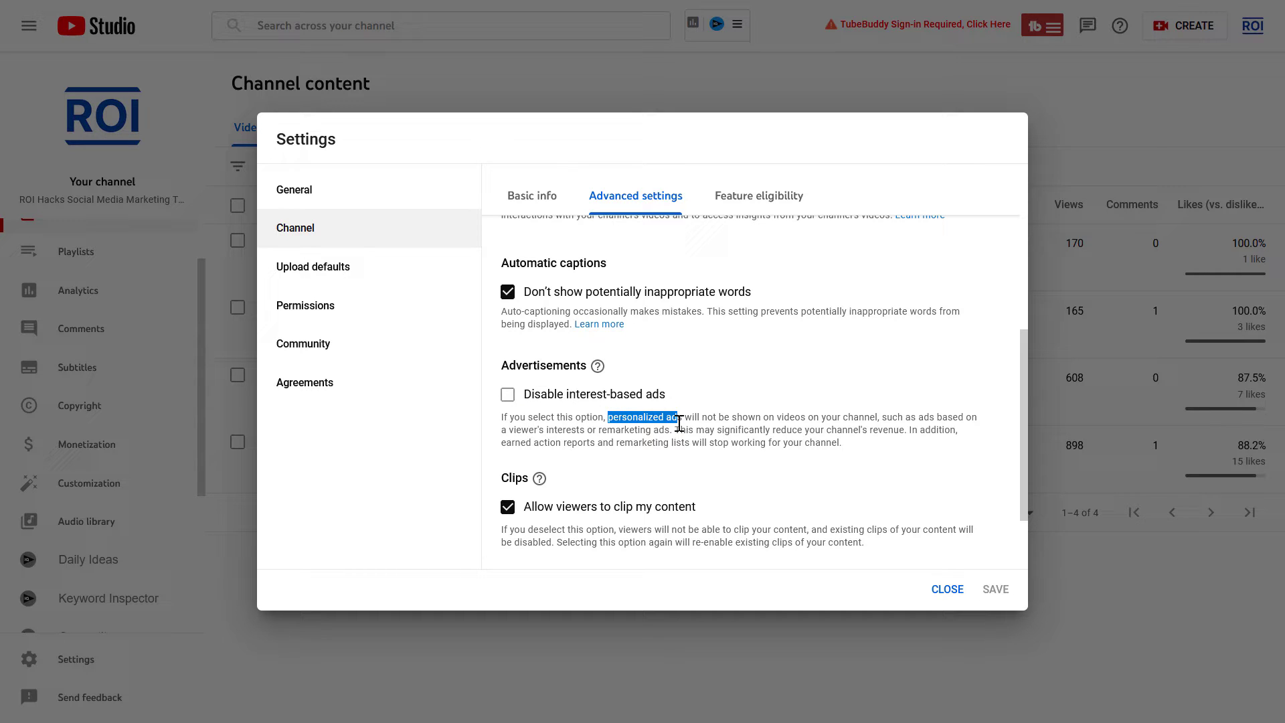
{"action": "mouse_move", "coordinate": [573, 405]}
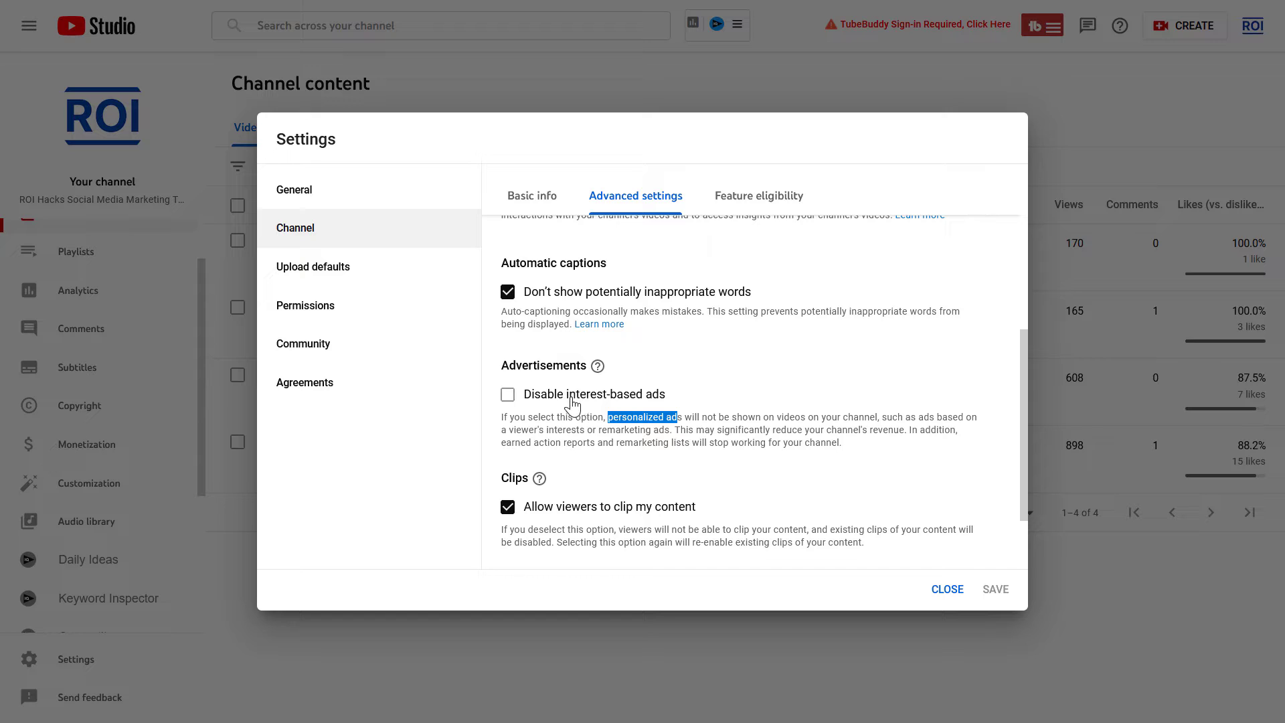
{"action": "mouse_move", "coordinate": [631, 418]}
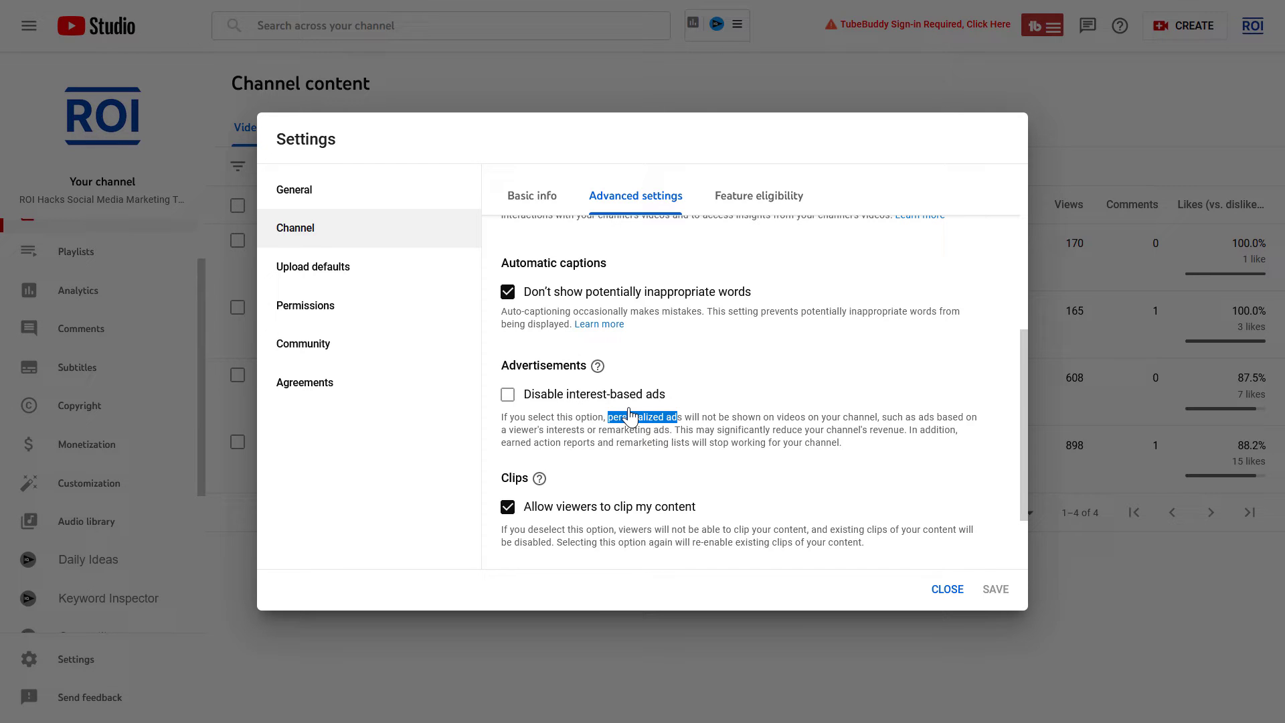
{"action": "mouse_move", "coordinate": [720, 434]}
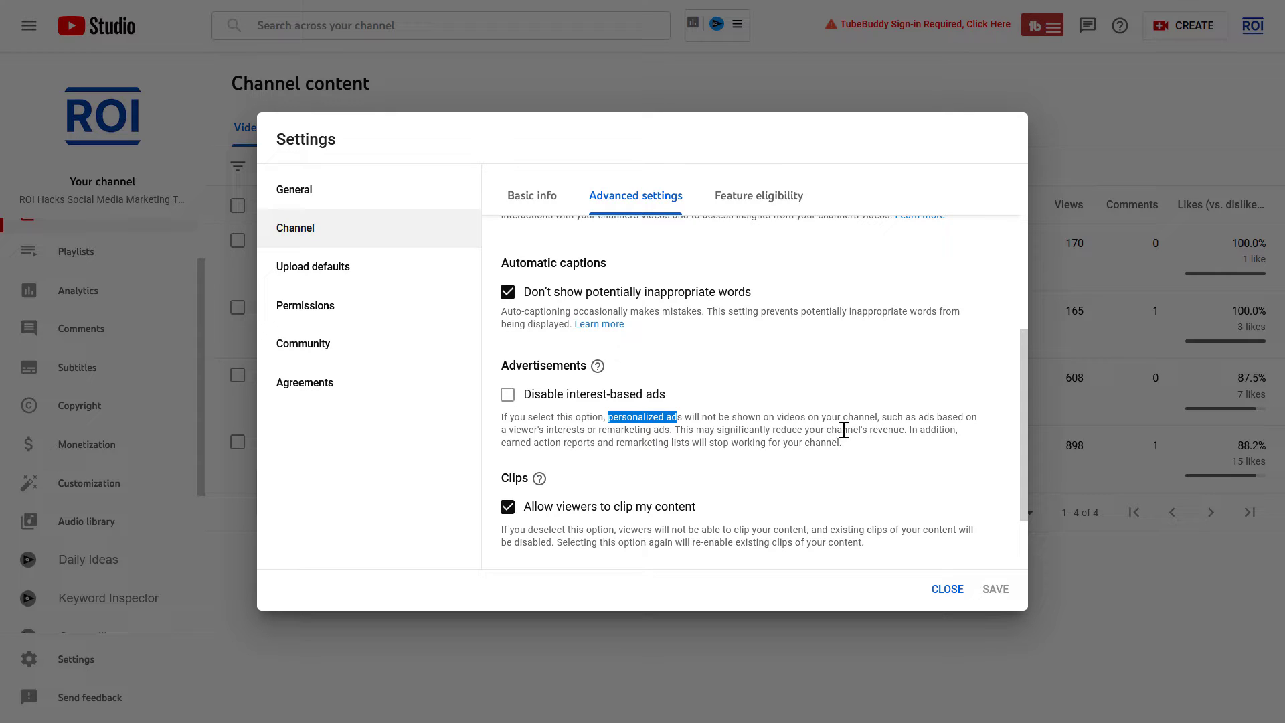
Step: Tick 'Disable interest-based ads' under Advertisements in the channel's advanced settings
{"action": "left_click", "coordinate": [507, 394]}
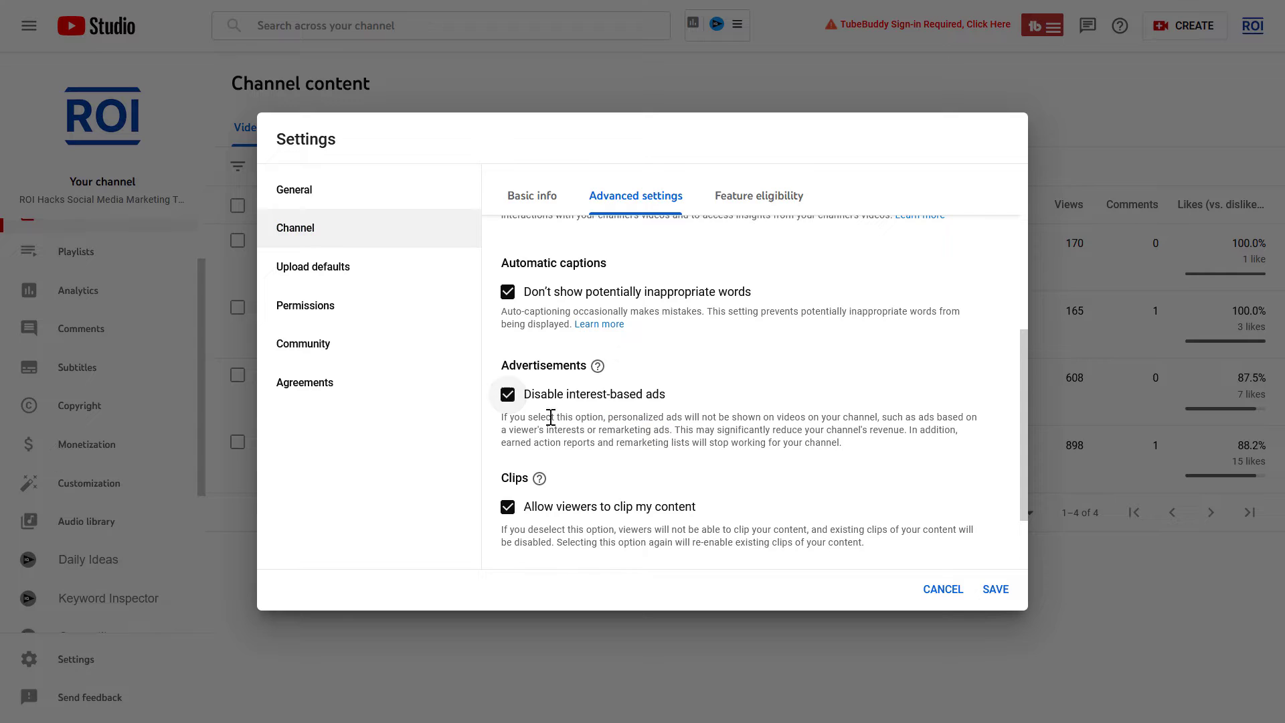
{"action": "mouse_move", "coordinate": [864, 511]}
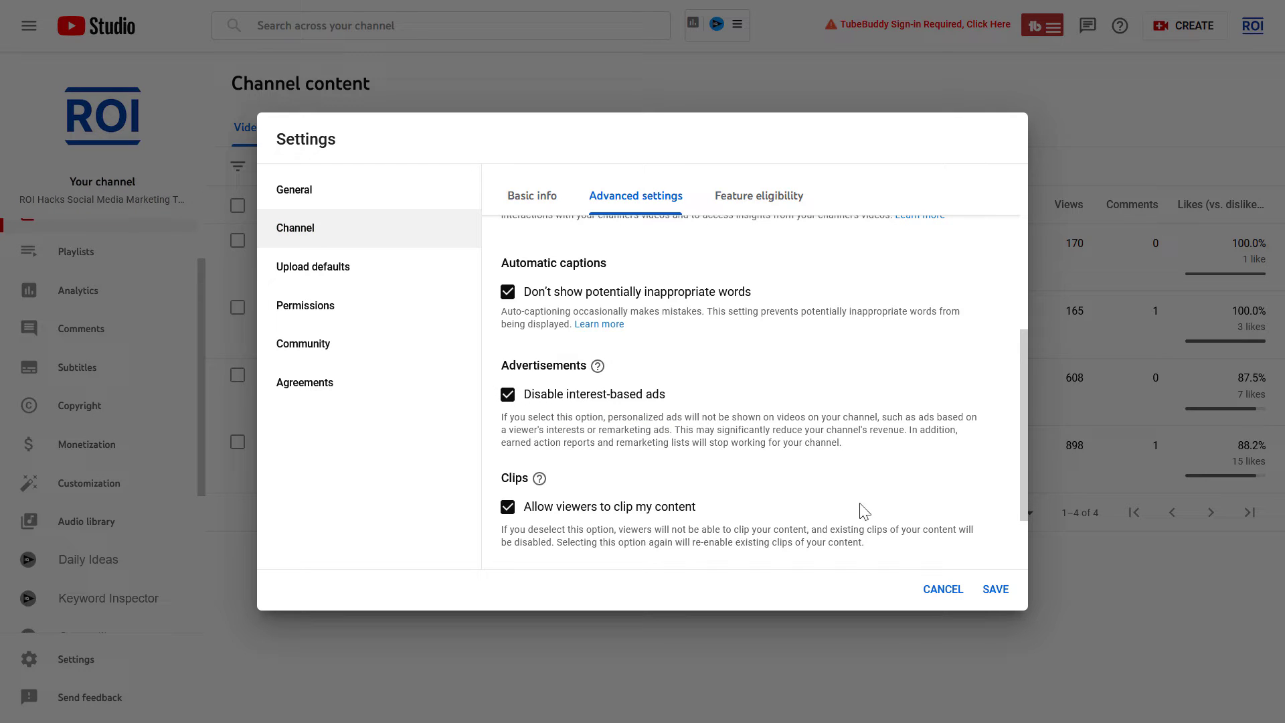
{"action": "mouse_move", "coordinate": [764, 460]}
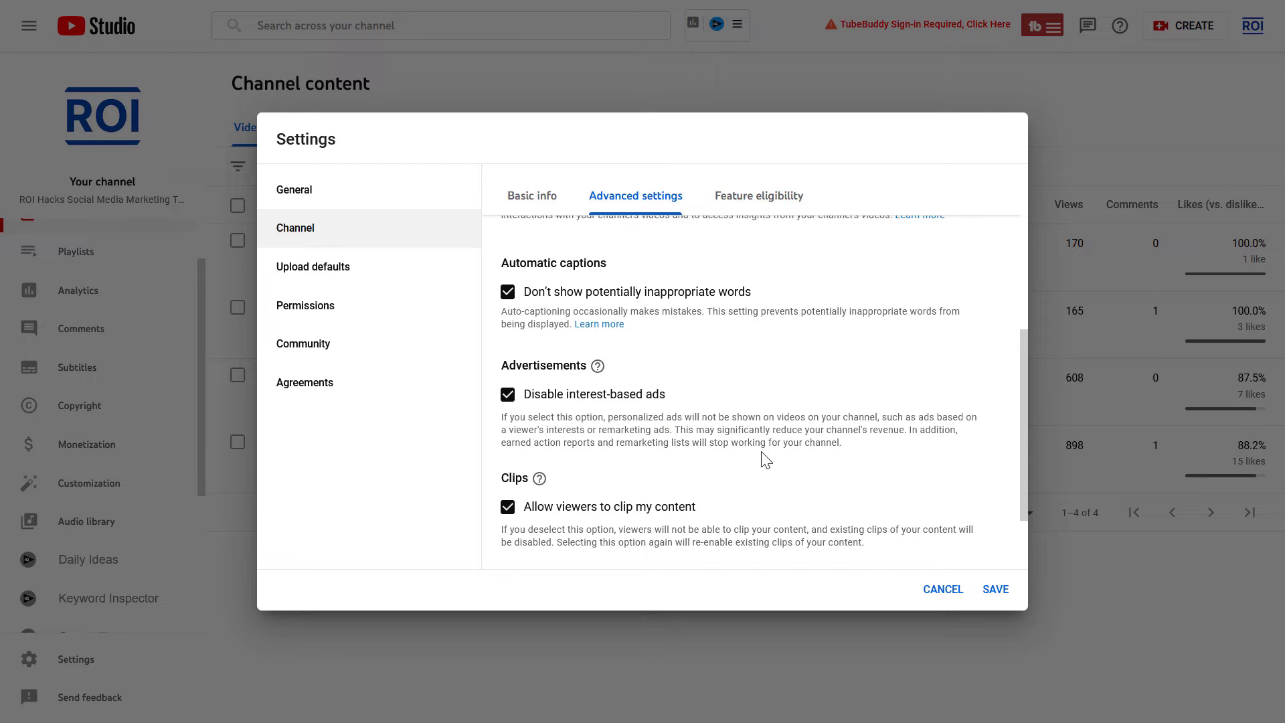
{"action": "mouse_move", "coordinate": [748, 445]}
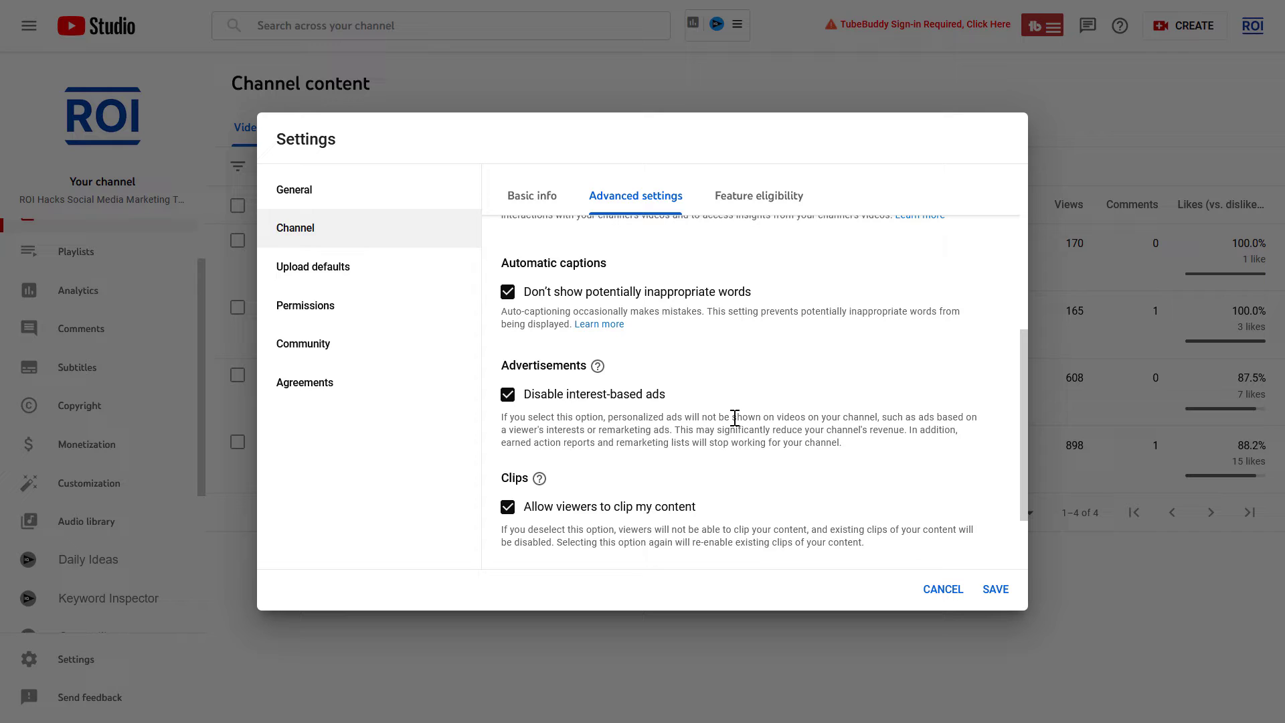
{"action": "mouse_move", "coordinate": [616, 417]}
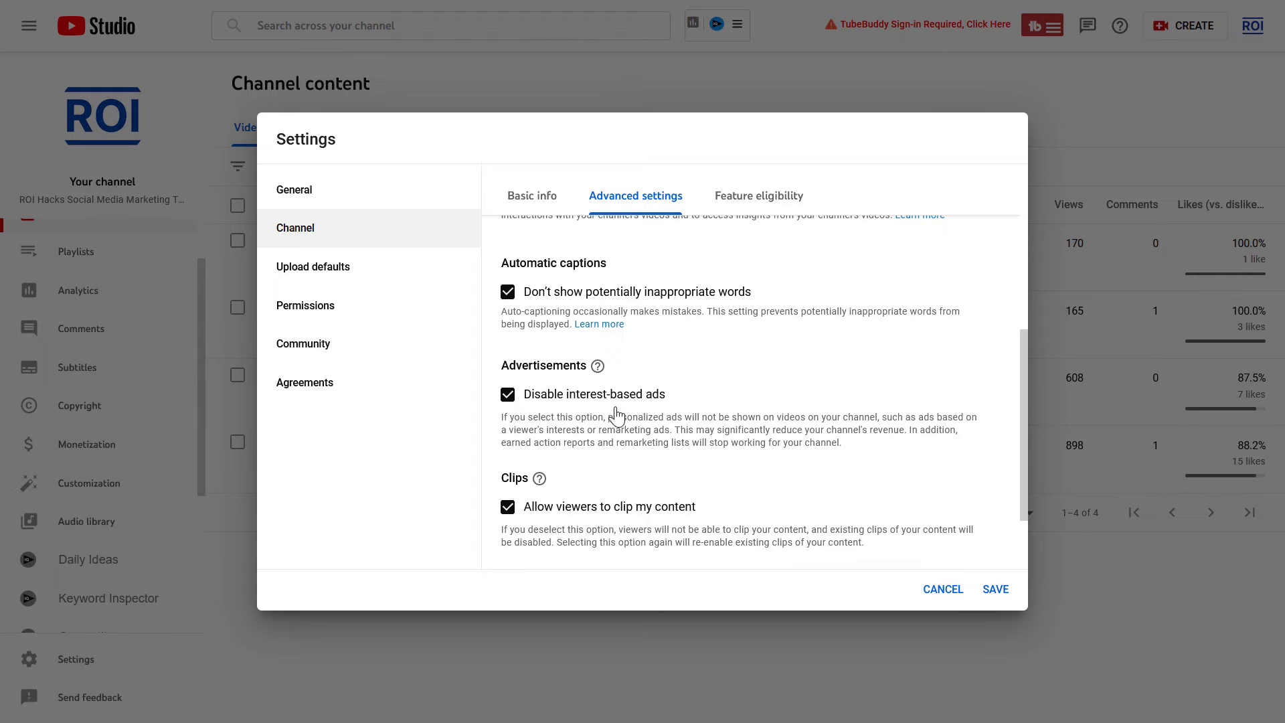
{"action": "mouse_move", "coordinate": [587, 417]}
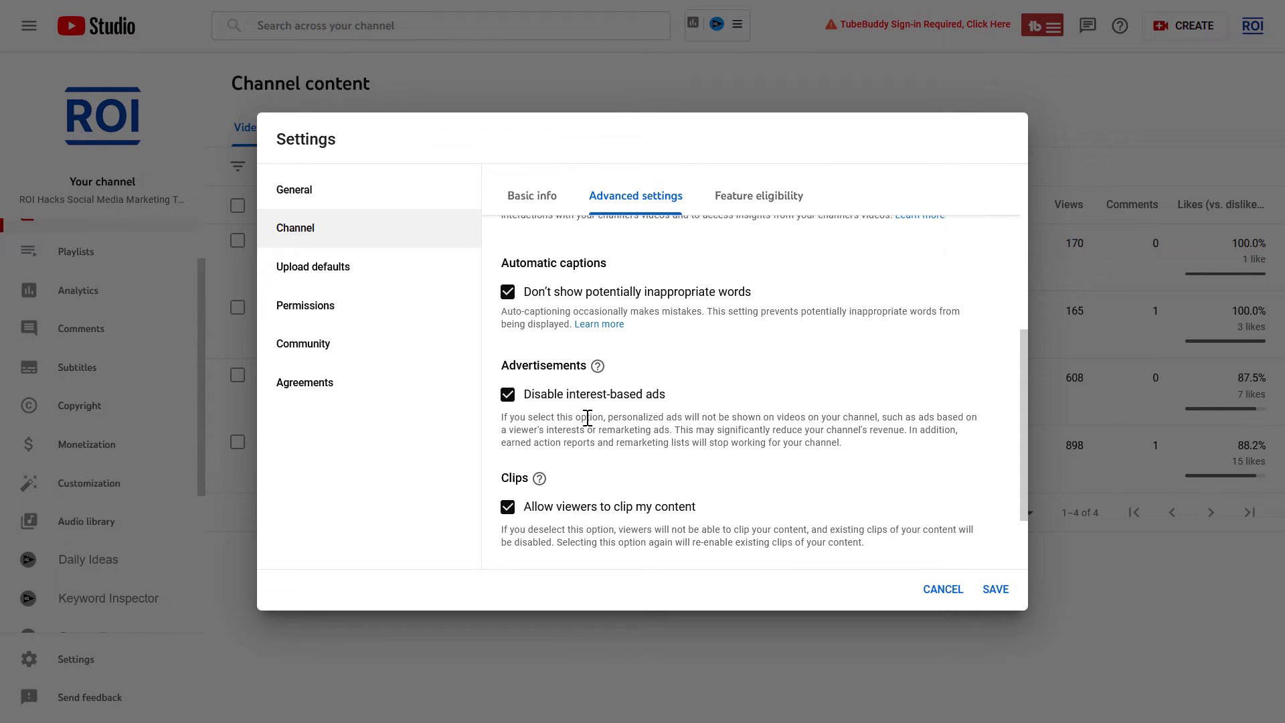
{"action": "mouse_move", "coordinate": [507, 416]}
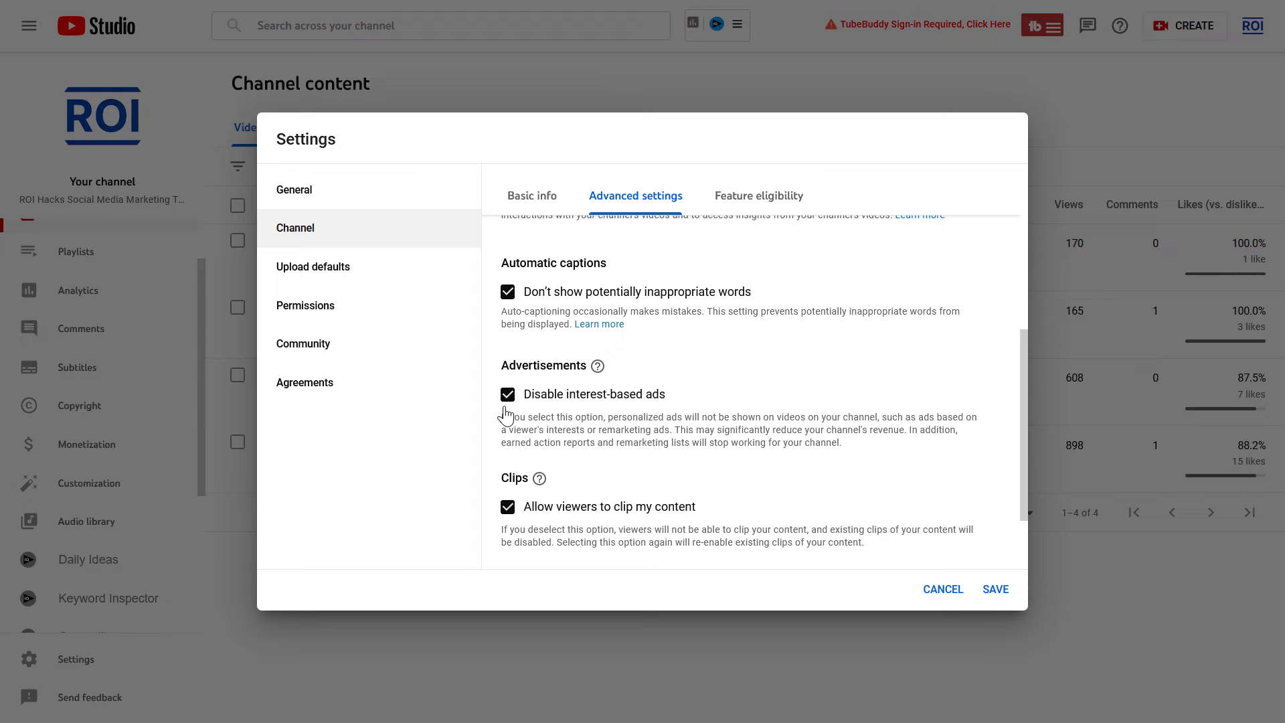
{"action": "mouse_move", "coordinate": [518, 420]}
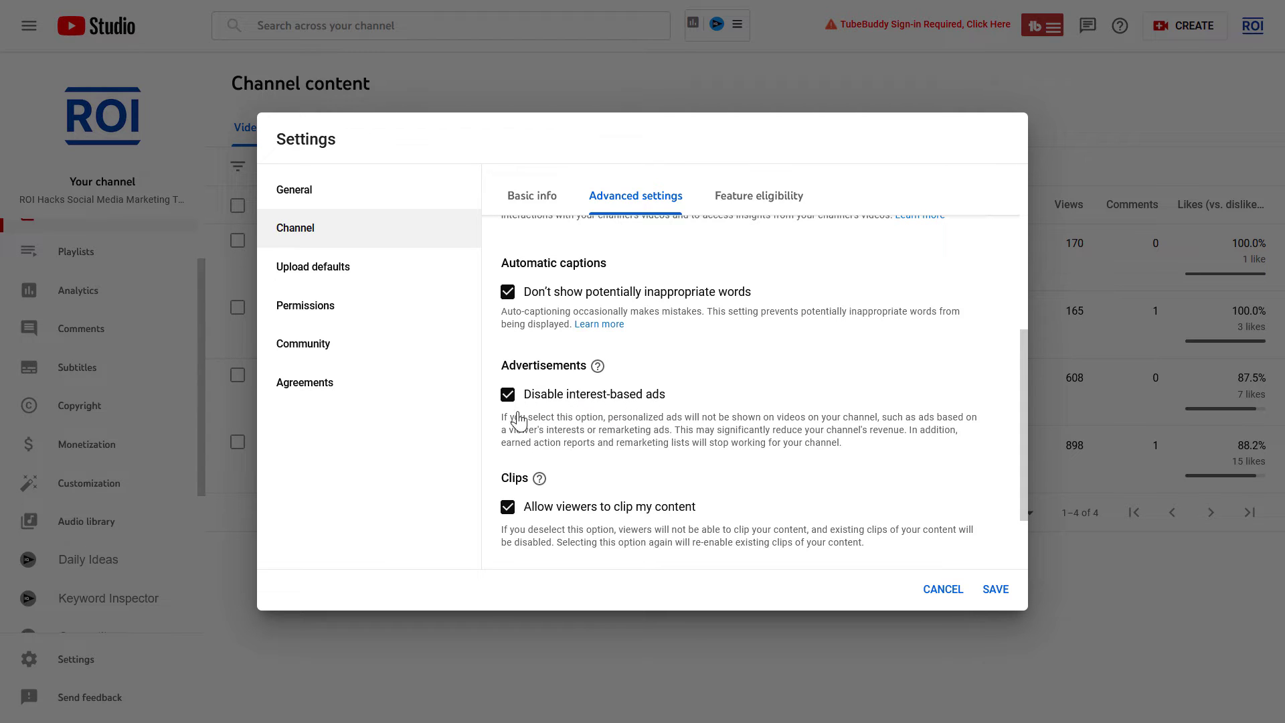
{"action": "left_click", "coordinate": [508, 395]}
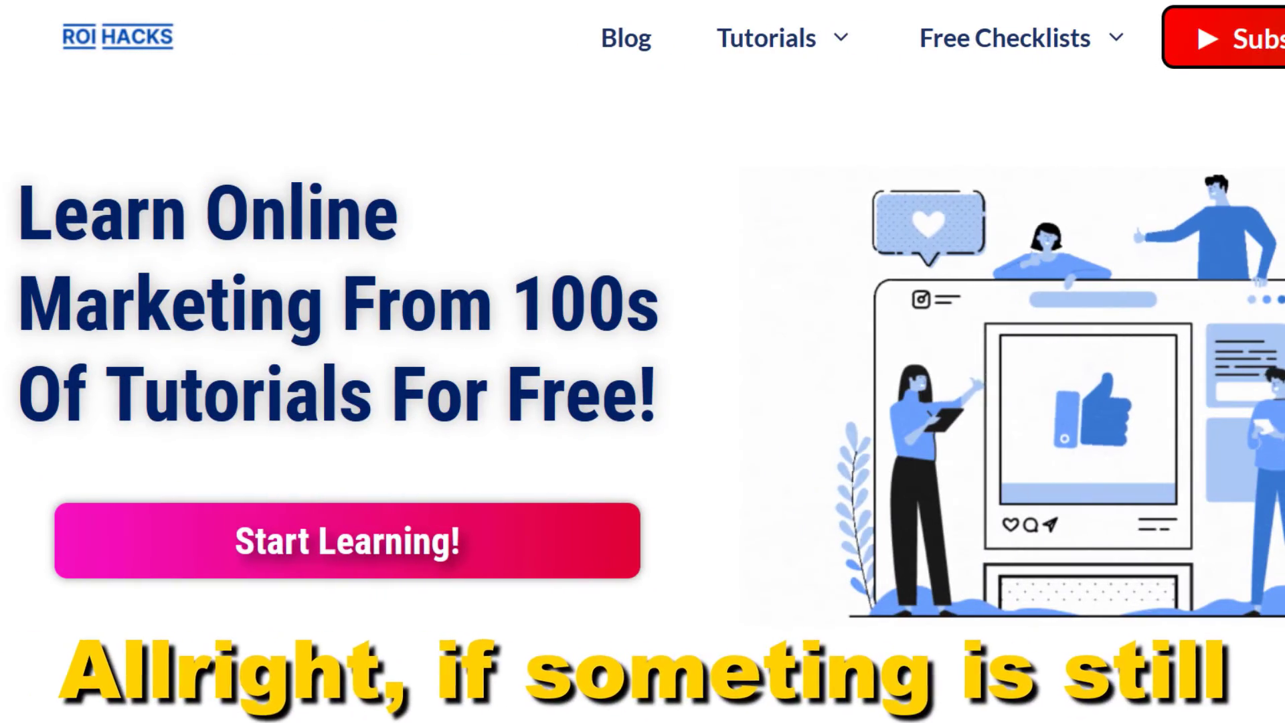
{"action": "scroll", "scroll_direction": "down", "scroll_amount": 3}
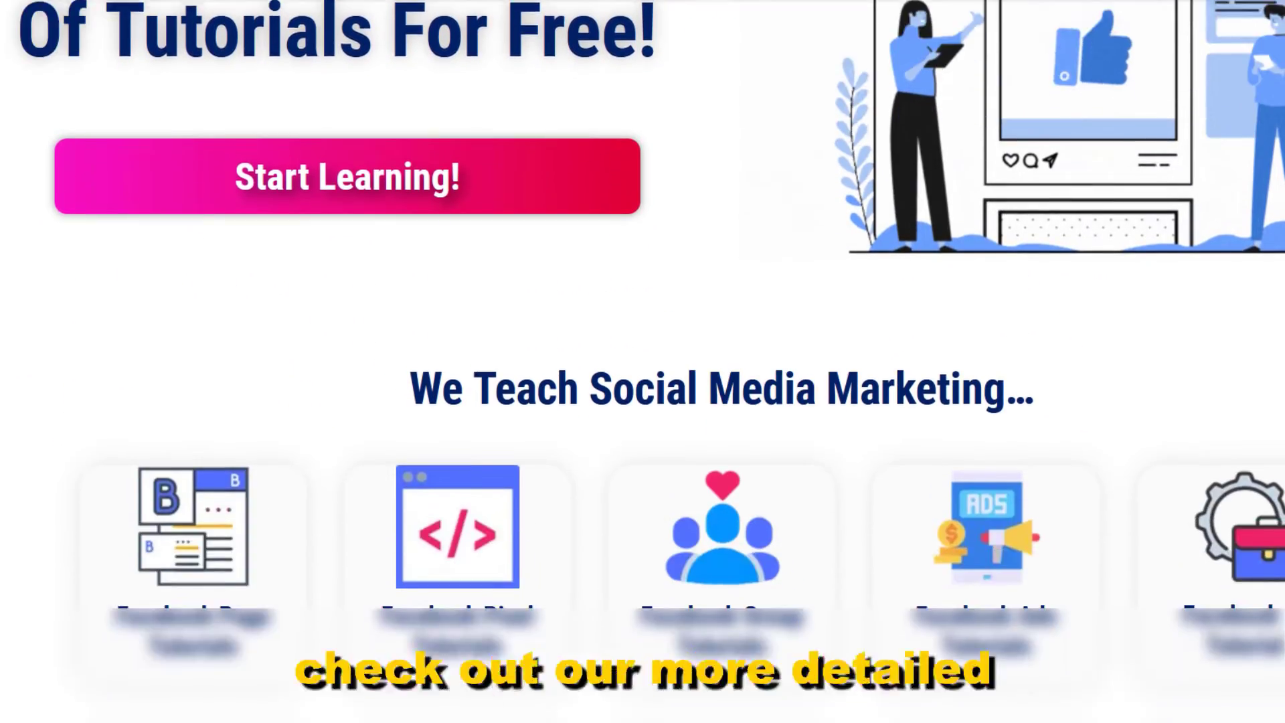
{"action": "scroll", "scroll_direction": "down", "scroll_amount": 3}
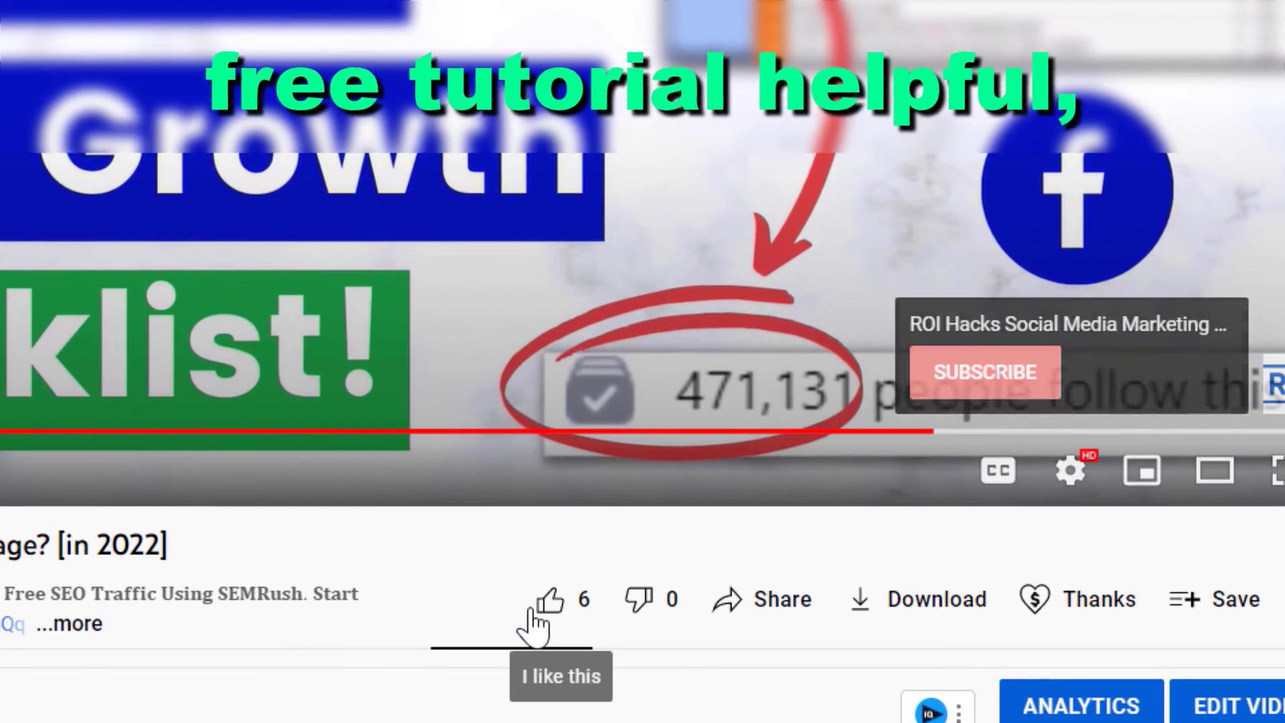
Step: Like the video and pick a $10.00 Super Thanks without sending it
{"action": "left_click", "coordinate": [549, 599]}
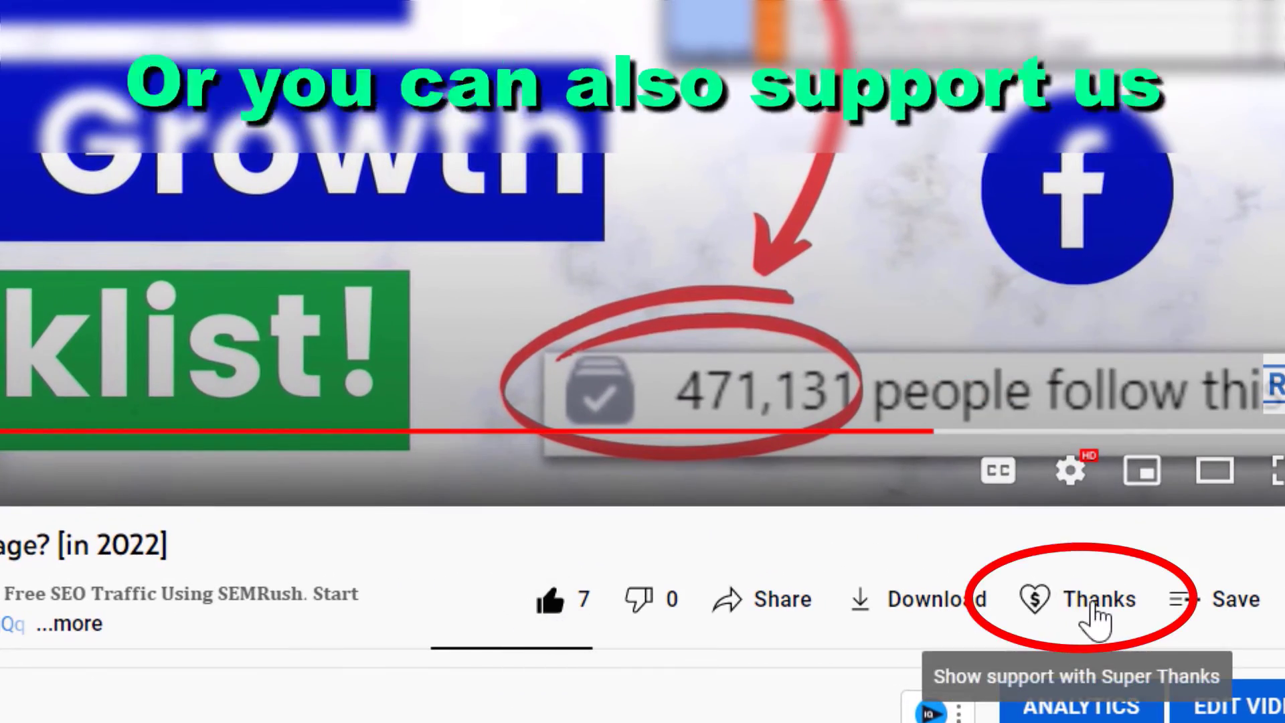
{"action": "left_click", "coordinate": [1100, 600]}
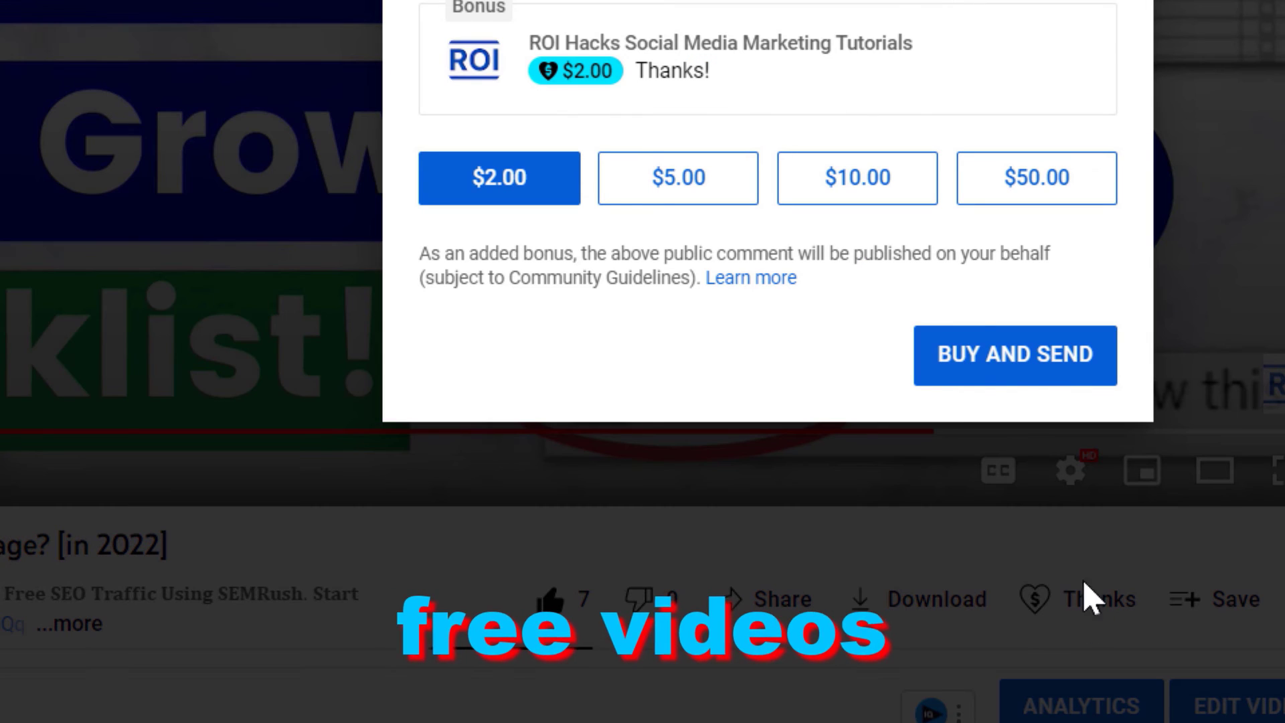
{"action": "left_click", "coordinate": [857, 178]}
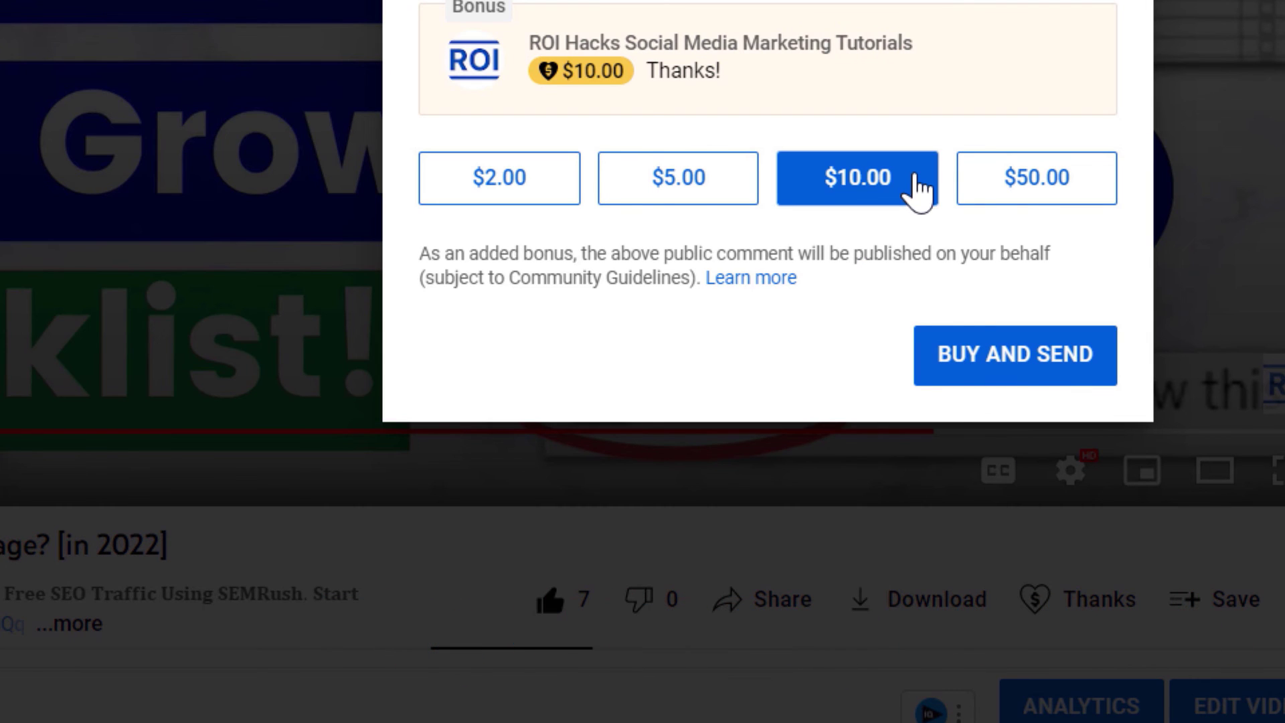